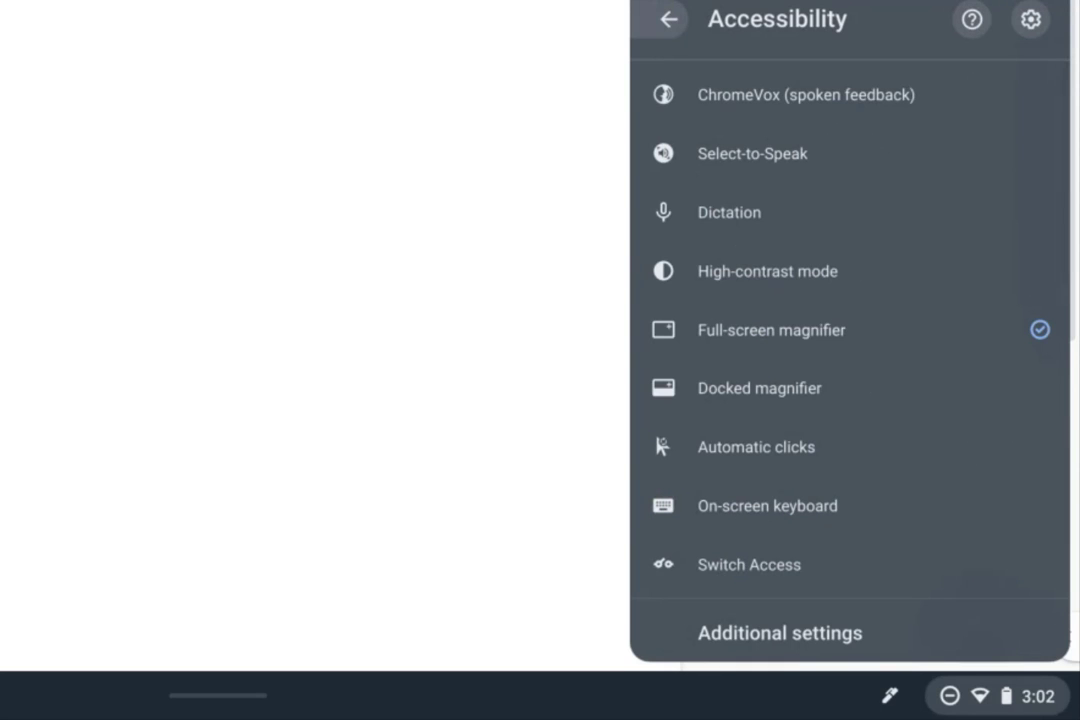
Enable the On-screen keyboard from the Quick Settings Accessibility panel.
left_click(767, 505)
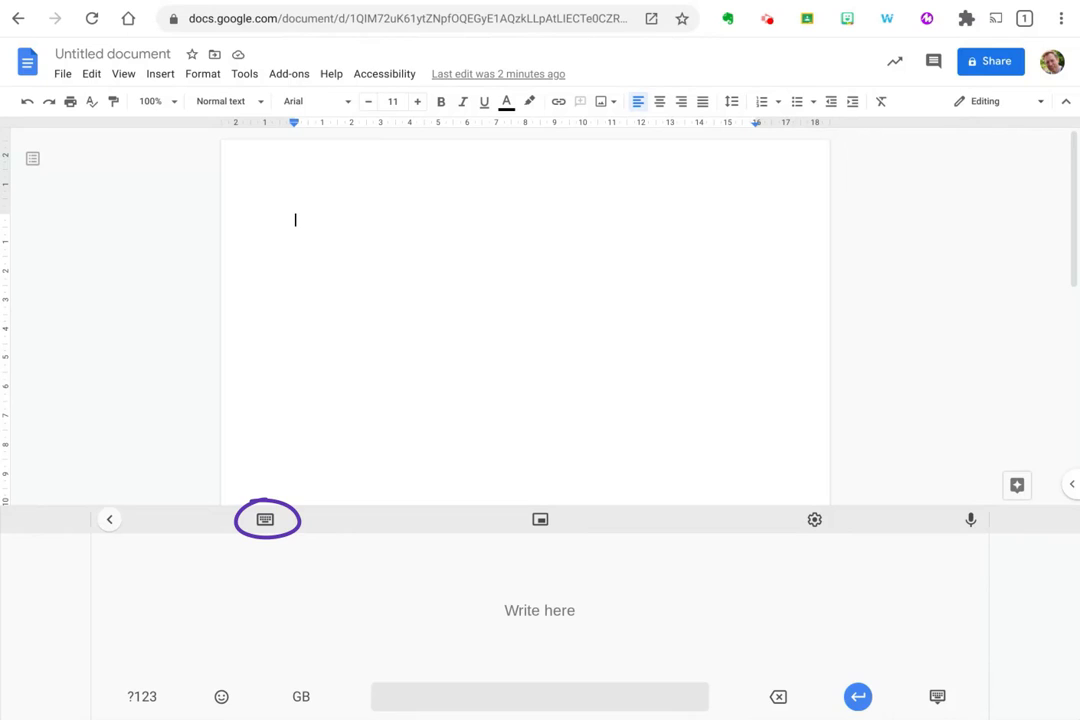
Switch the keyboard layout to the lined US English handwriting pad.
left_click(265, 519)
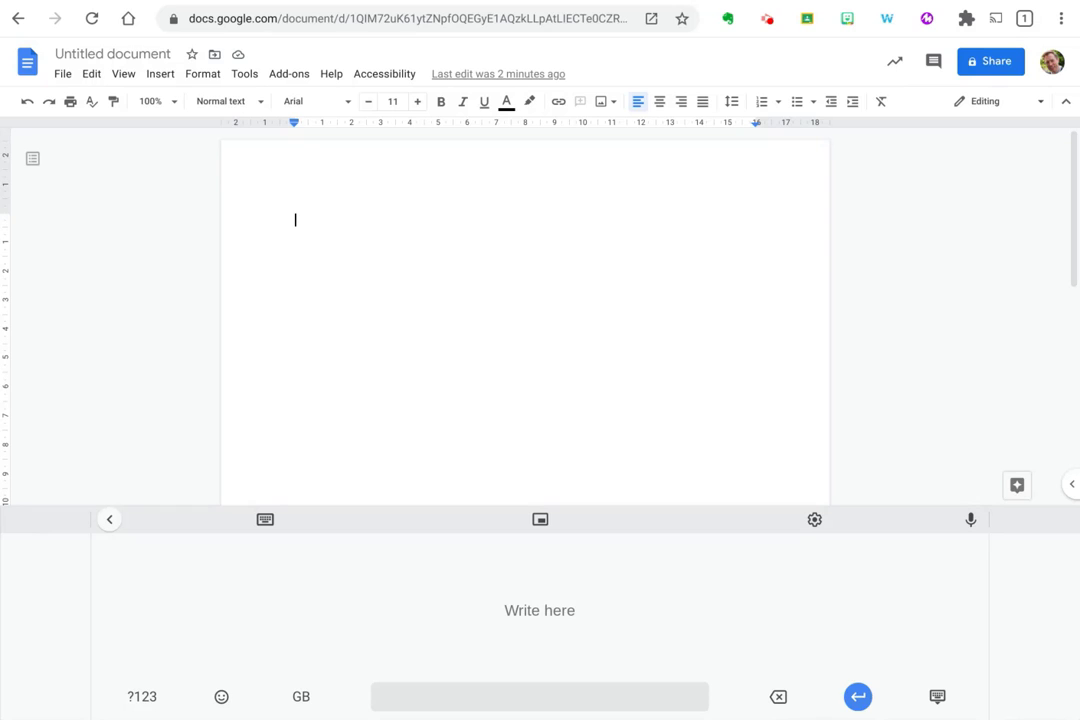
left_click(301, 696)
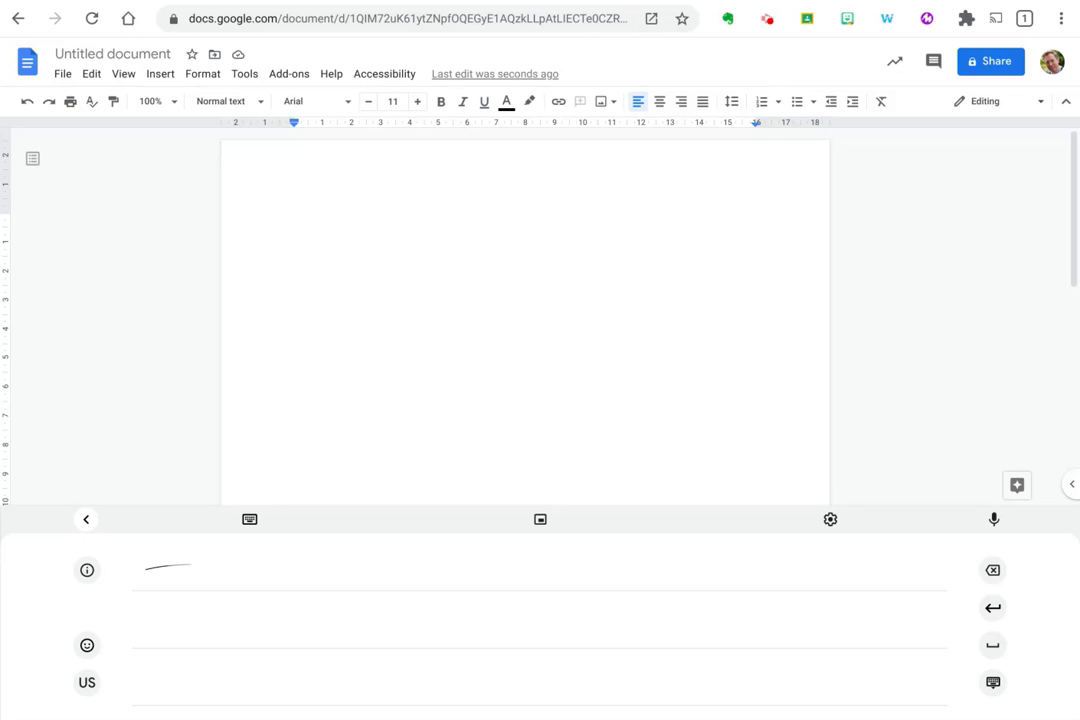
Handwrite 'The quick brown fox Jumps over the l…' on the handwriting pad.
type("The q")
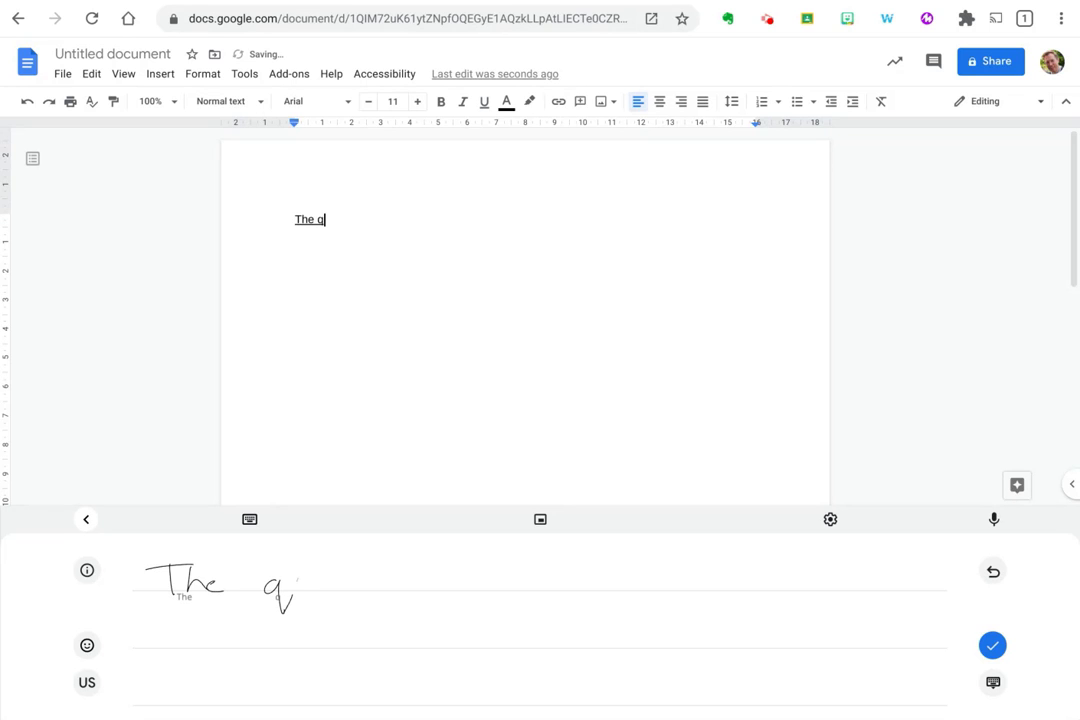
type("uick bro")
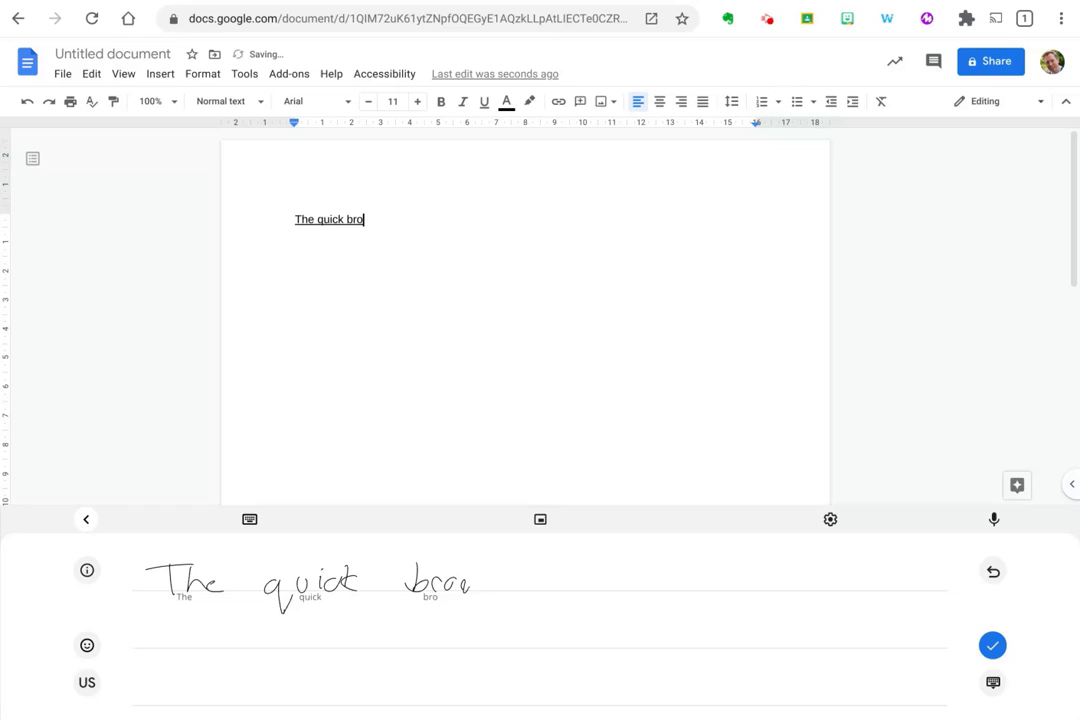
type("wn fox J")
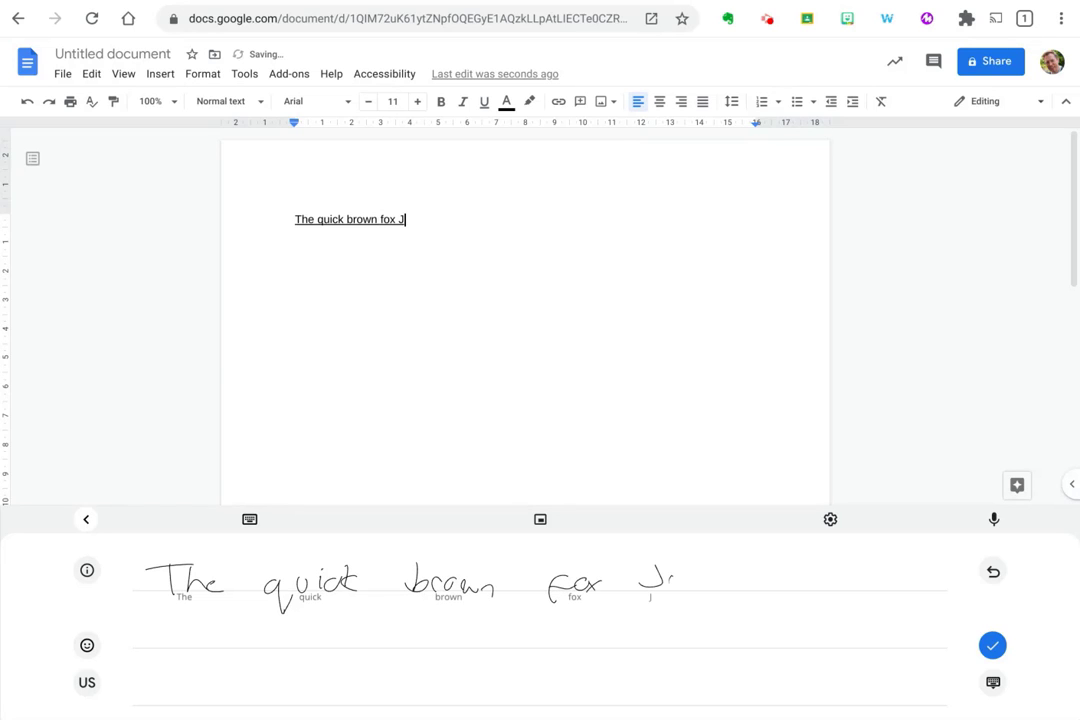
type("umps over")
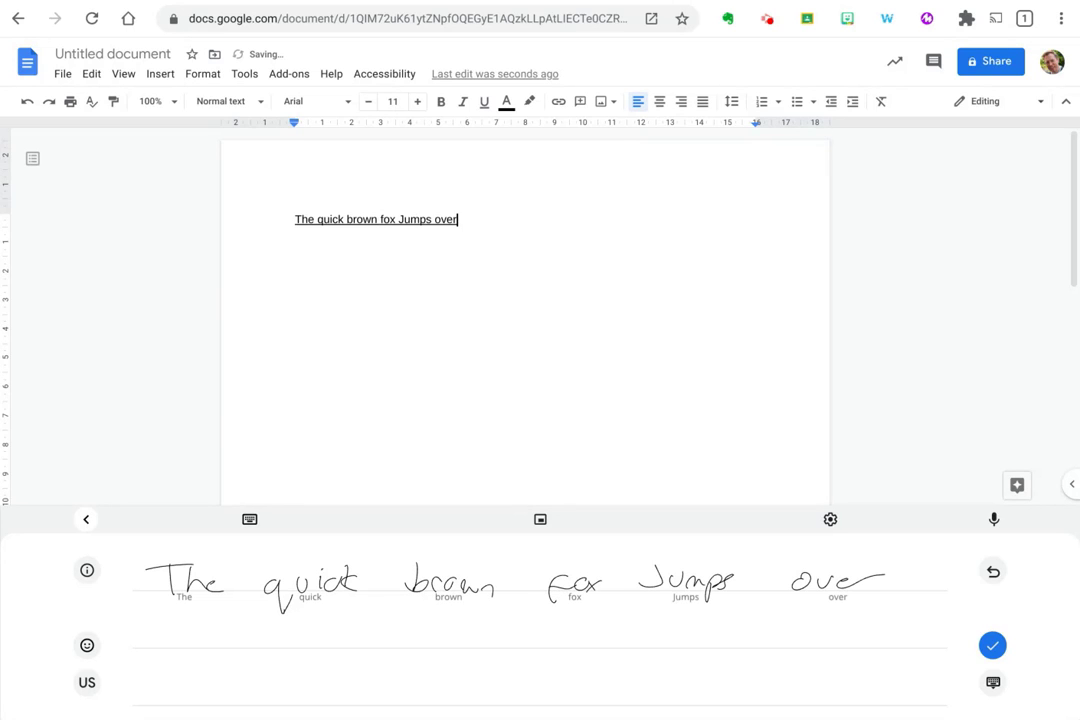
type("the lazy dag")
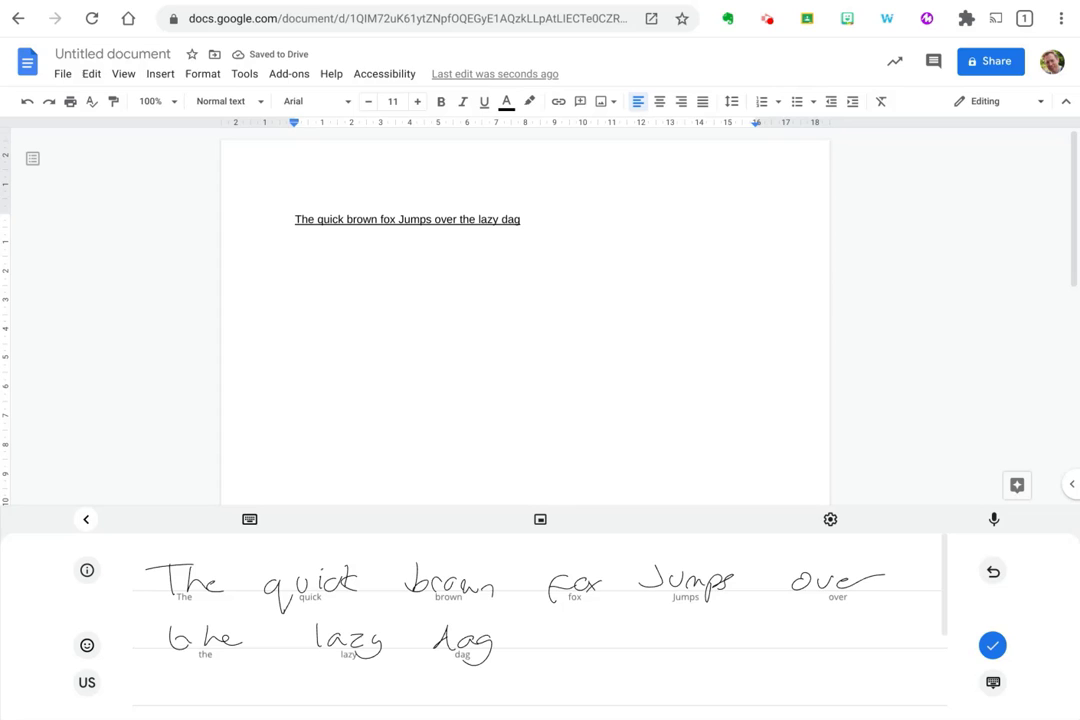
Replace misrecognised 'dag' with 'dog.' and pick the lowercase 'jumps' suggestion.
key("BackSpace")
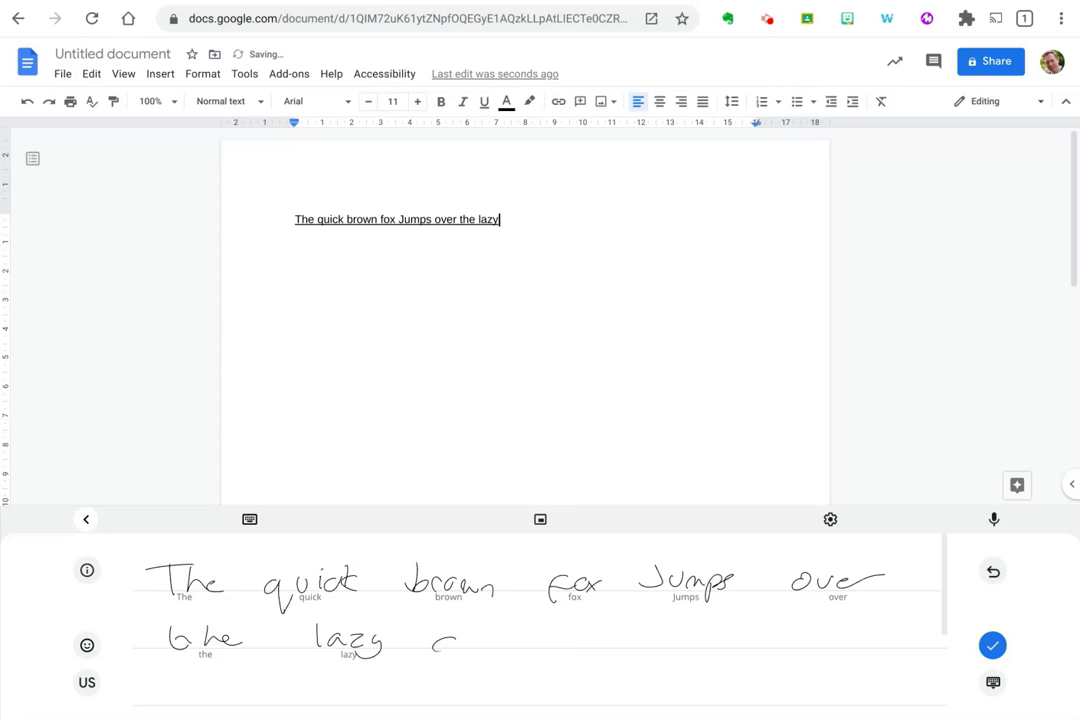
type("do")
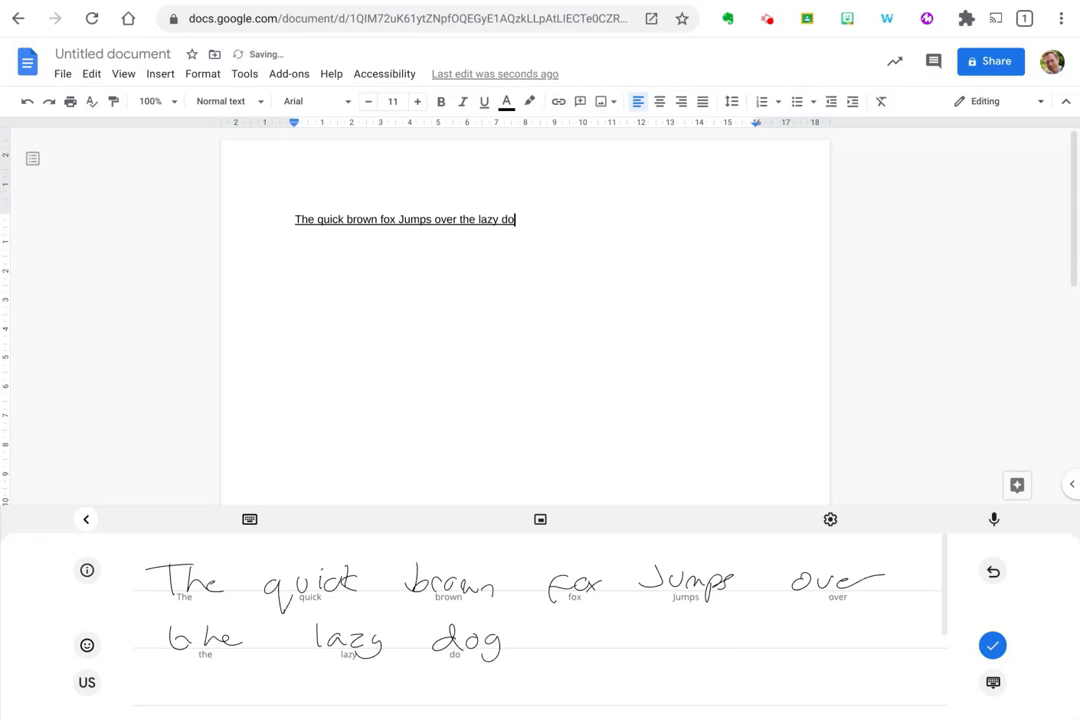
type("g.")
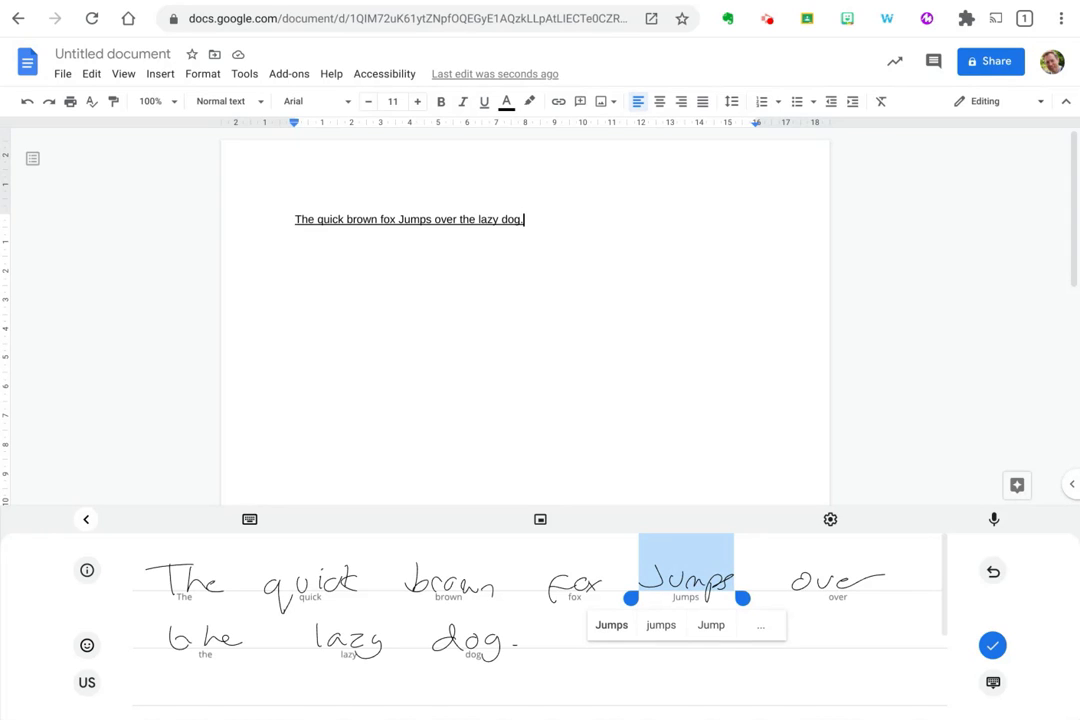
left_click(660, 624)
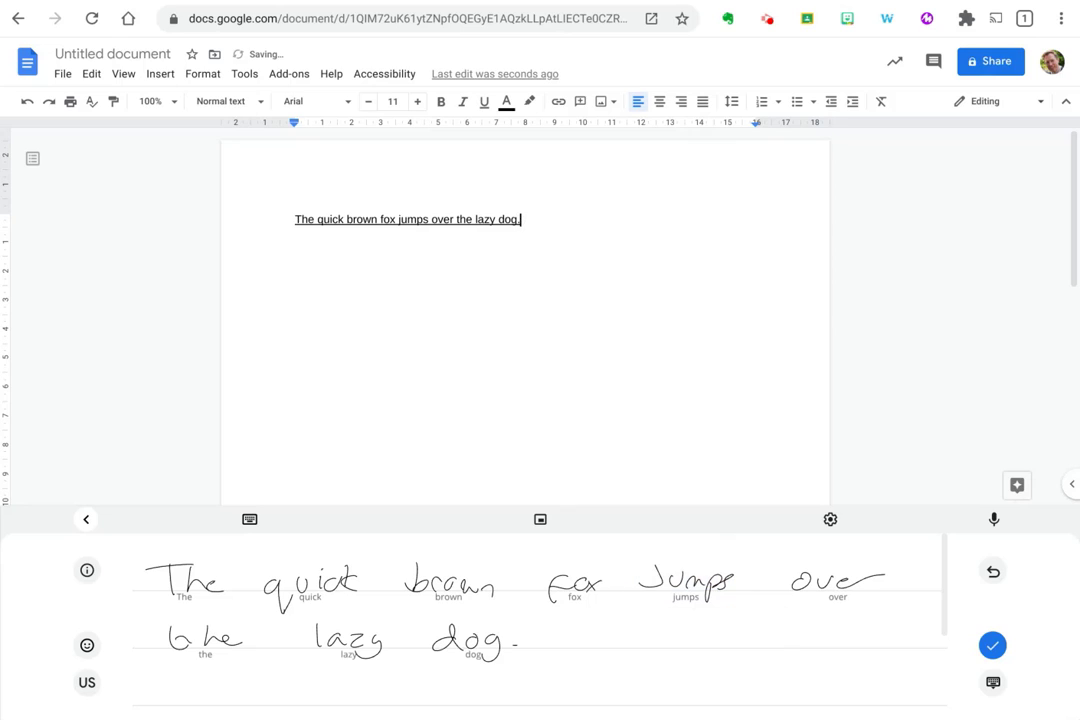
Commit the handwritten fox sentence into the document with the blue checkmark.
left_click(575, 580)
type("I love")
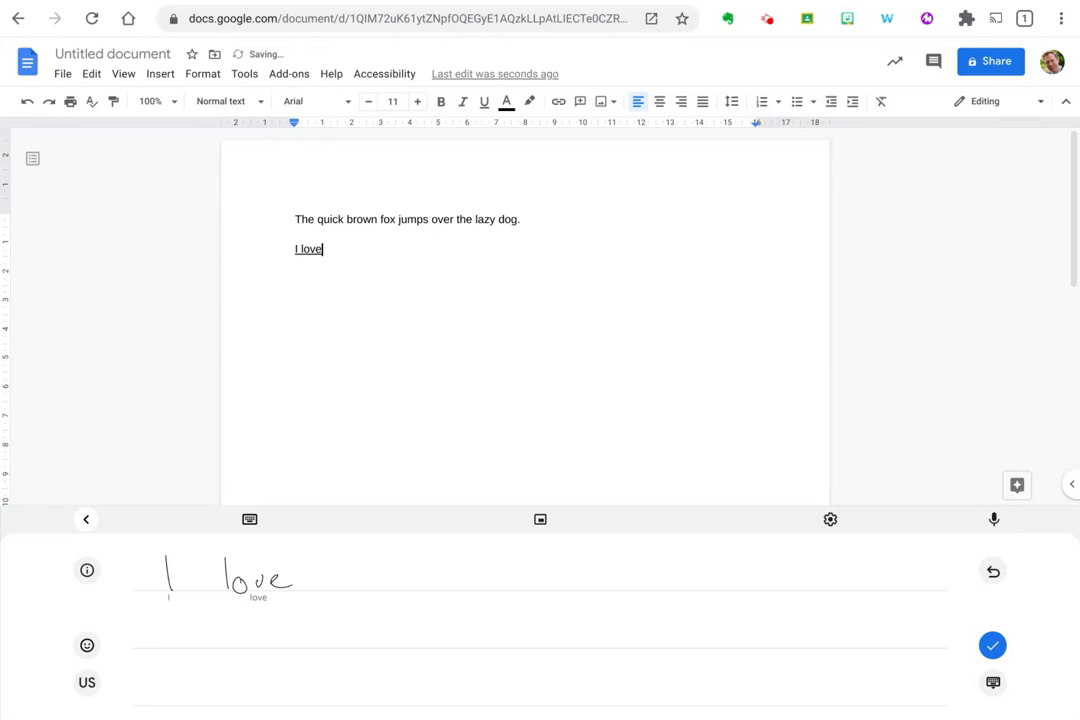
Handwrite 'Chromebooks' so the new line reads 'I love Chromebooks'.
type("Chro")
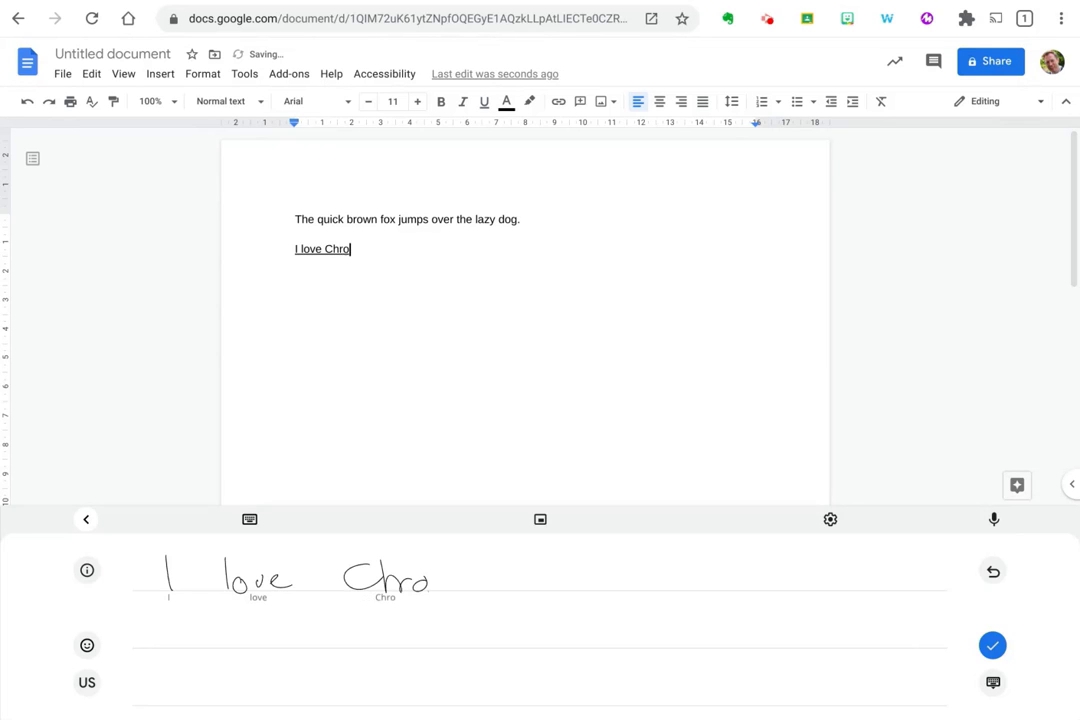
type("meb")
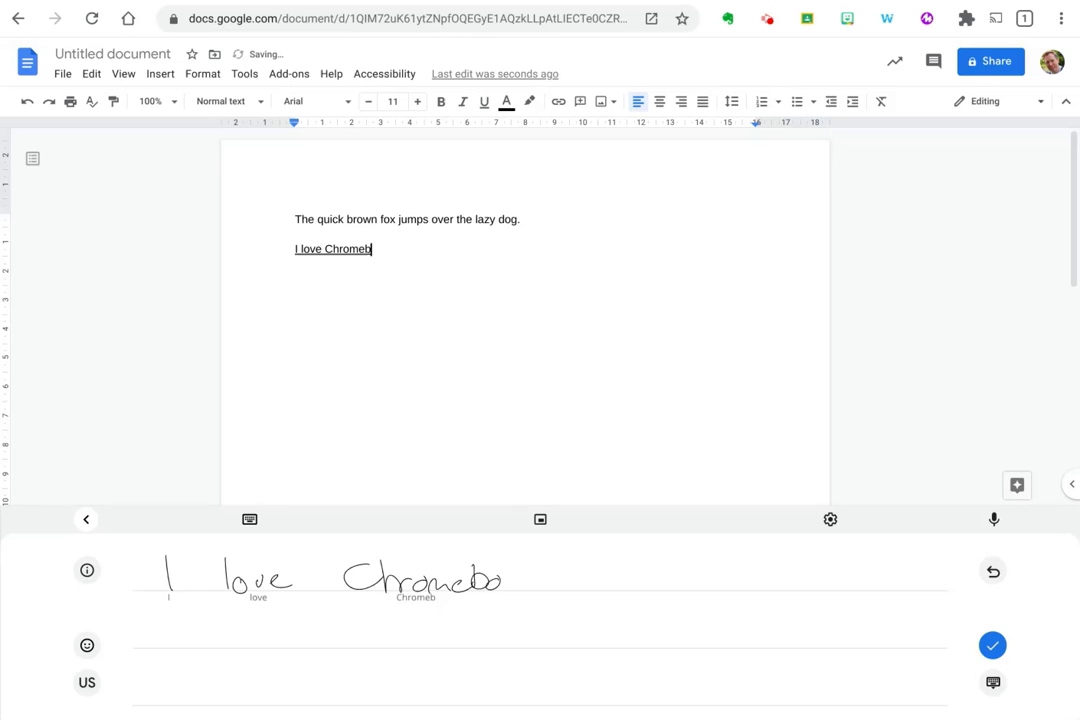
type("oks")
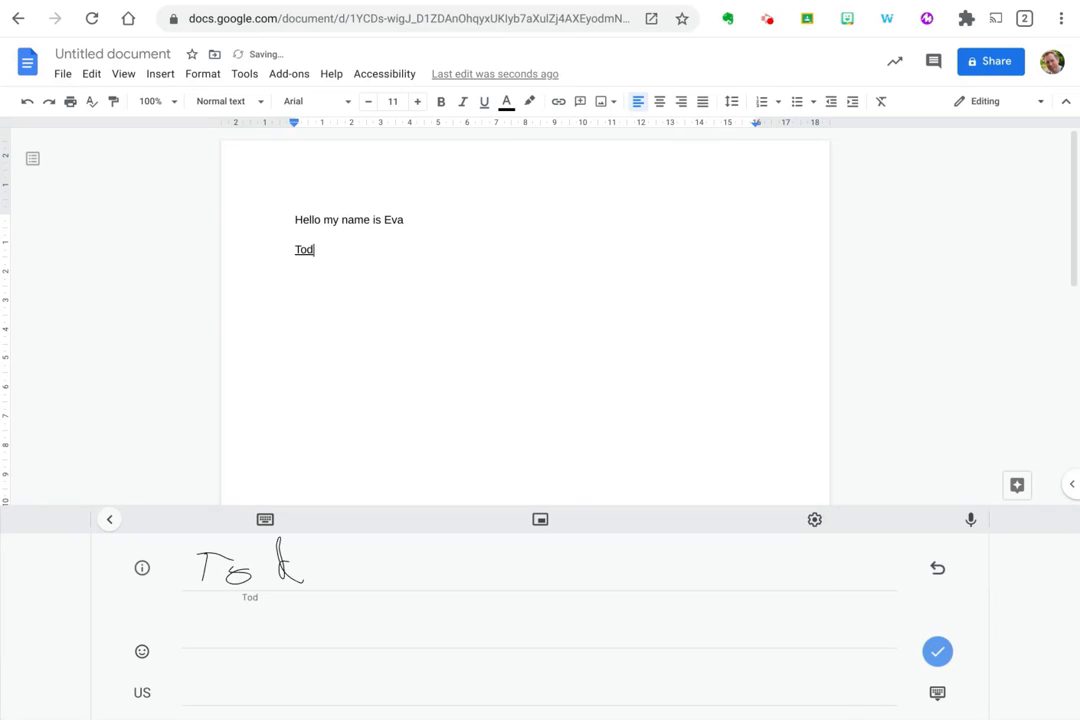
Handwrite 'daddy', 'happy' and 'Christmas' after 'To' beneath the greeting line.
type("daddy")
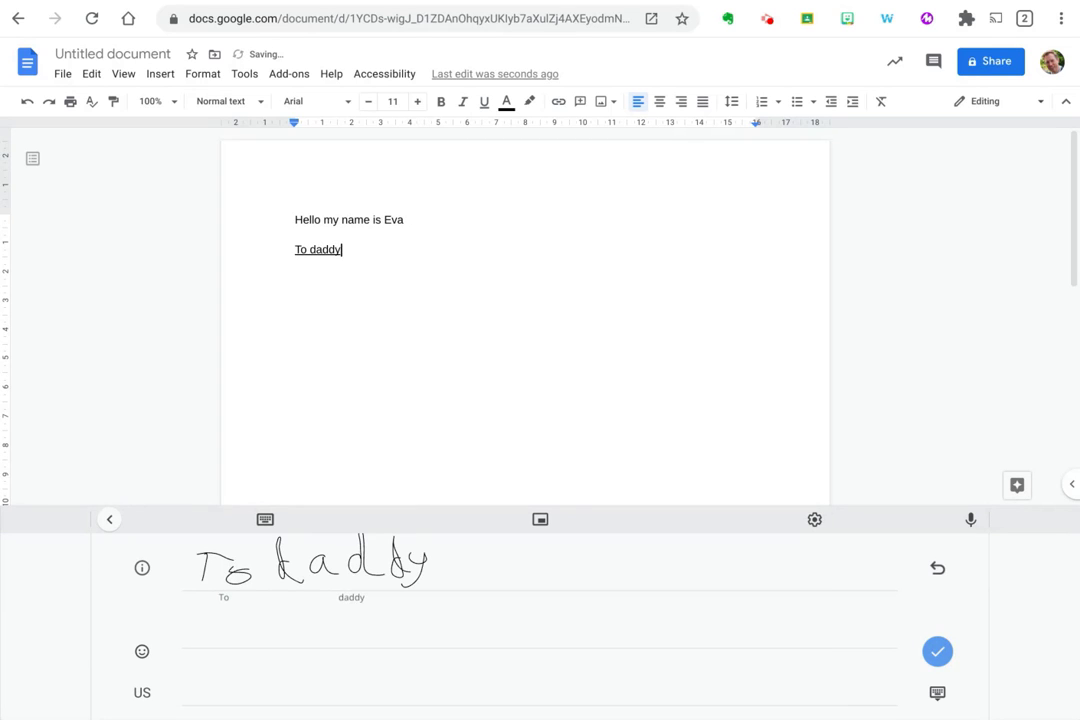
type("happy c")
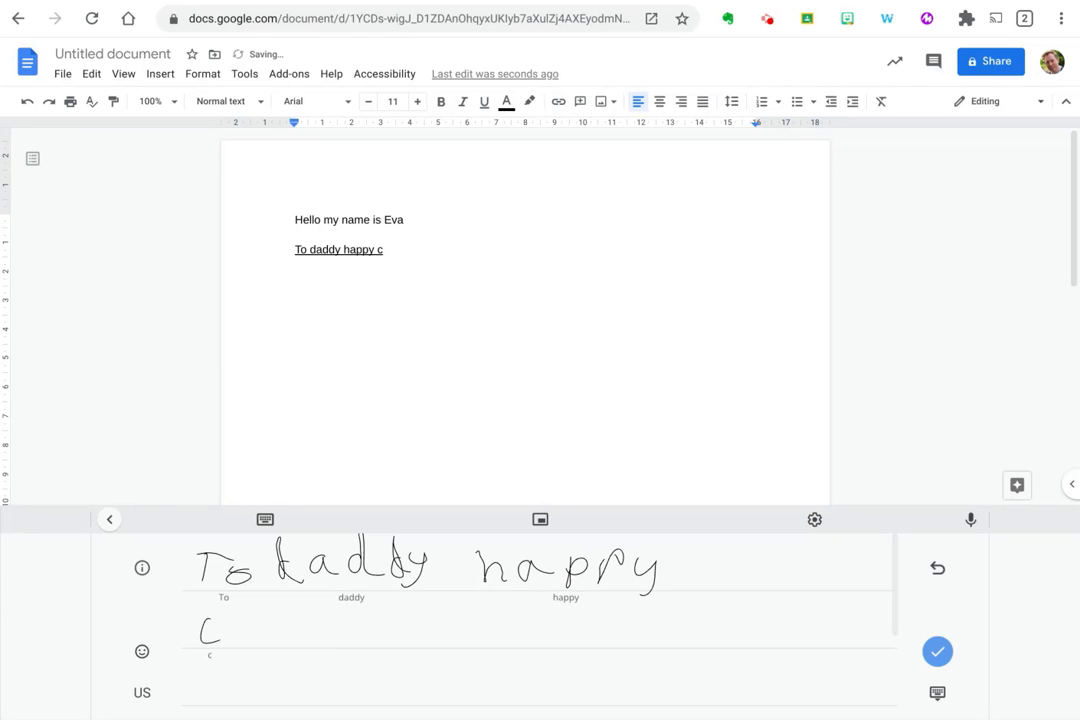
type("Chris")
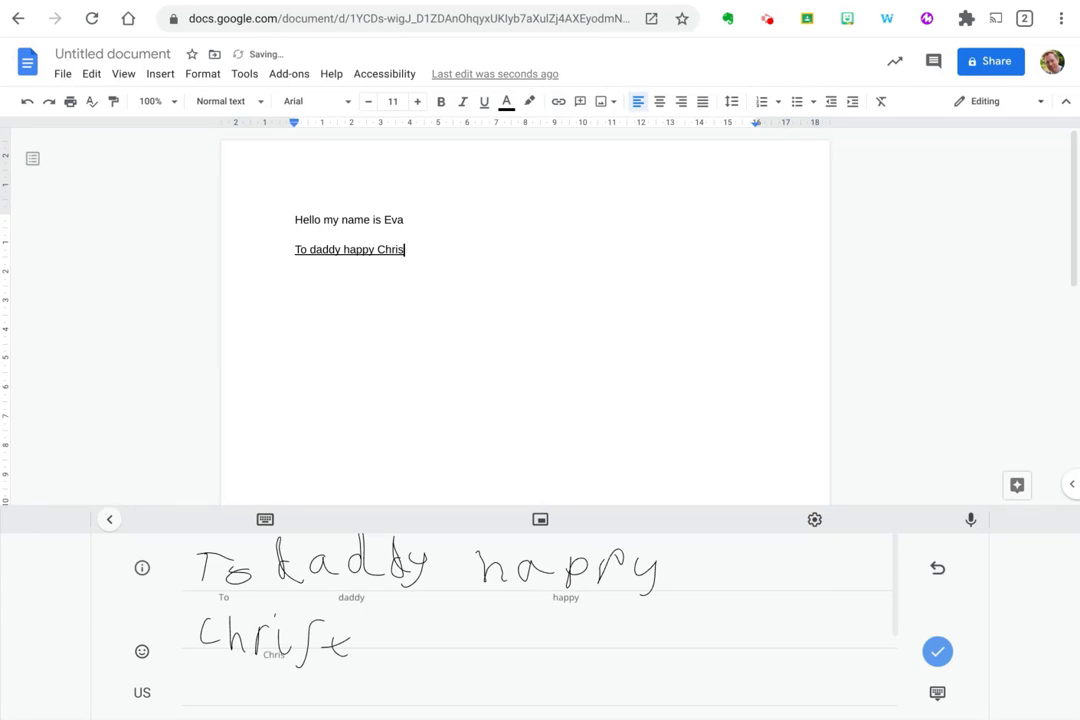
type("mas")
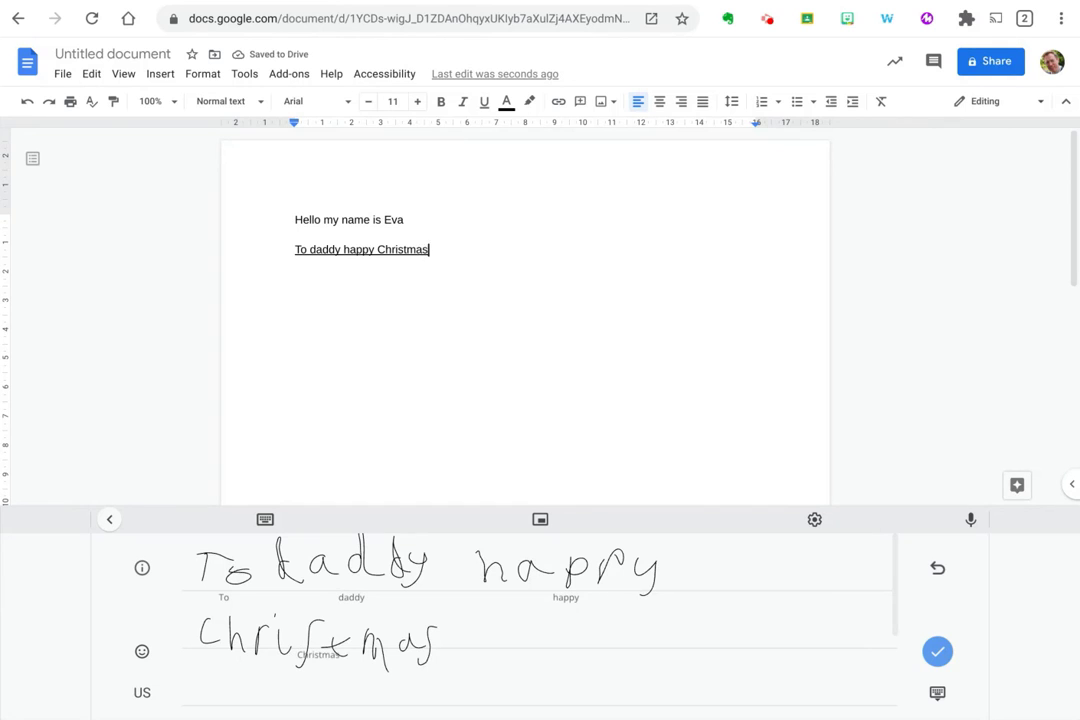